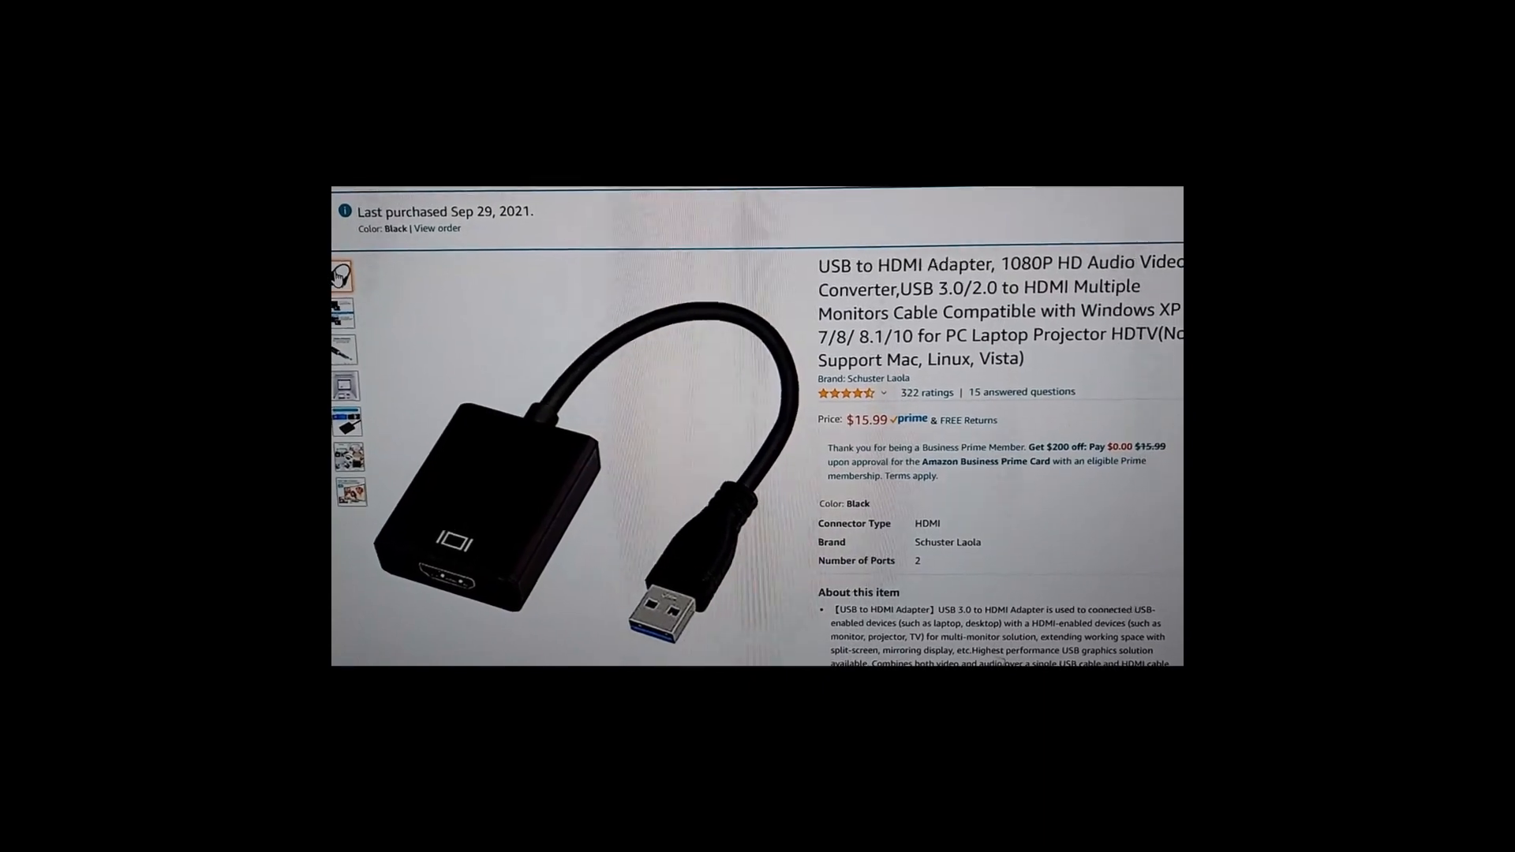
- Scroll through the removable drive to see the Mac, Windows XP and Windows 7–10 driver installers
{"action": "scroll", "scroll_direction": "down", "scroll_amount": 3}
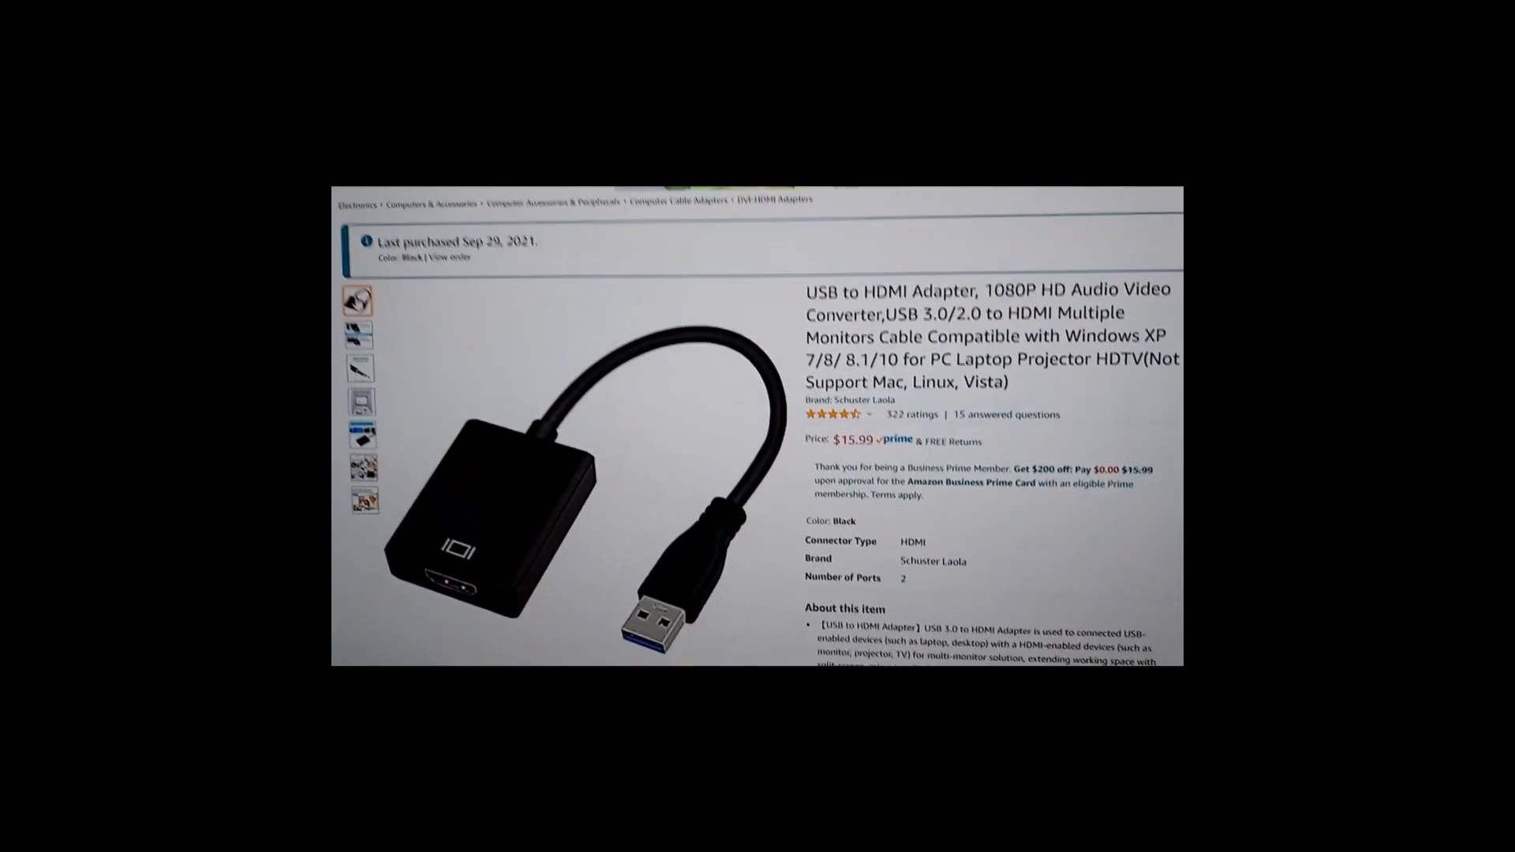
{"action": "scroll", "scroll_direction": "down", "scroll_amount": 3}
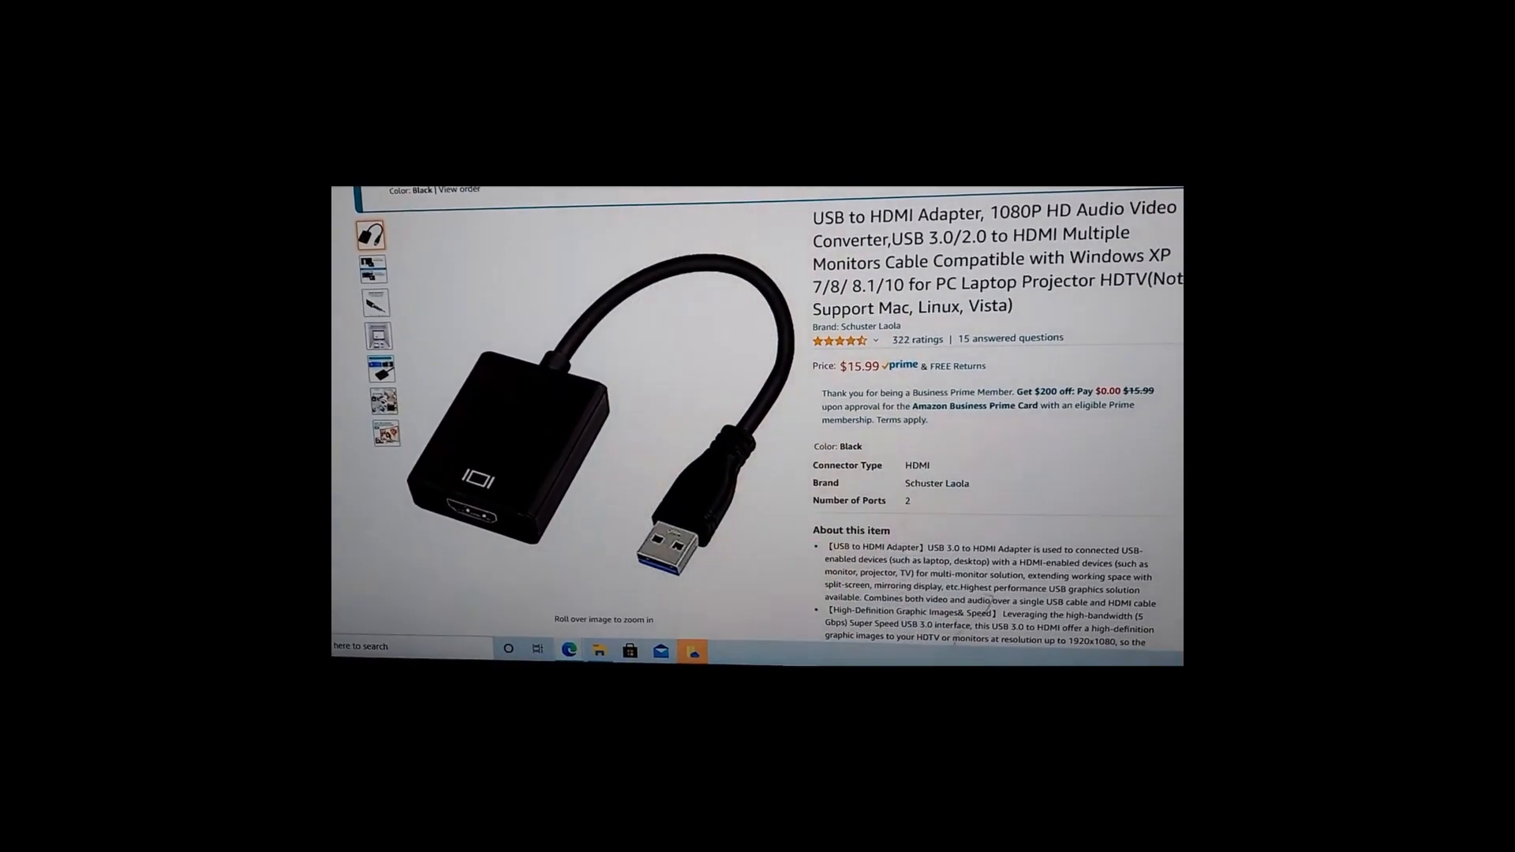
{"action": "scroll", "scroll_direction": "down", "scroll_amount": 3}
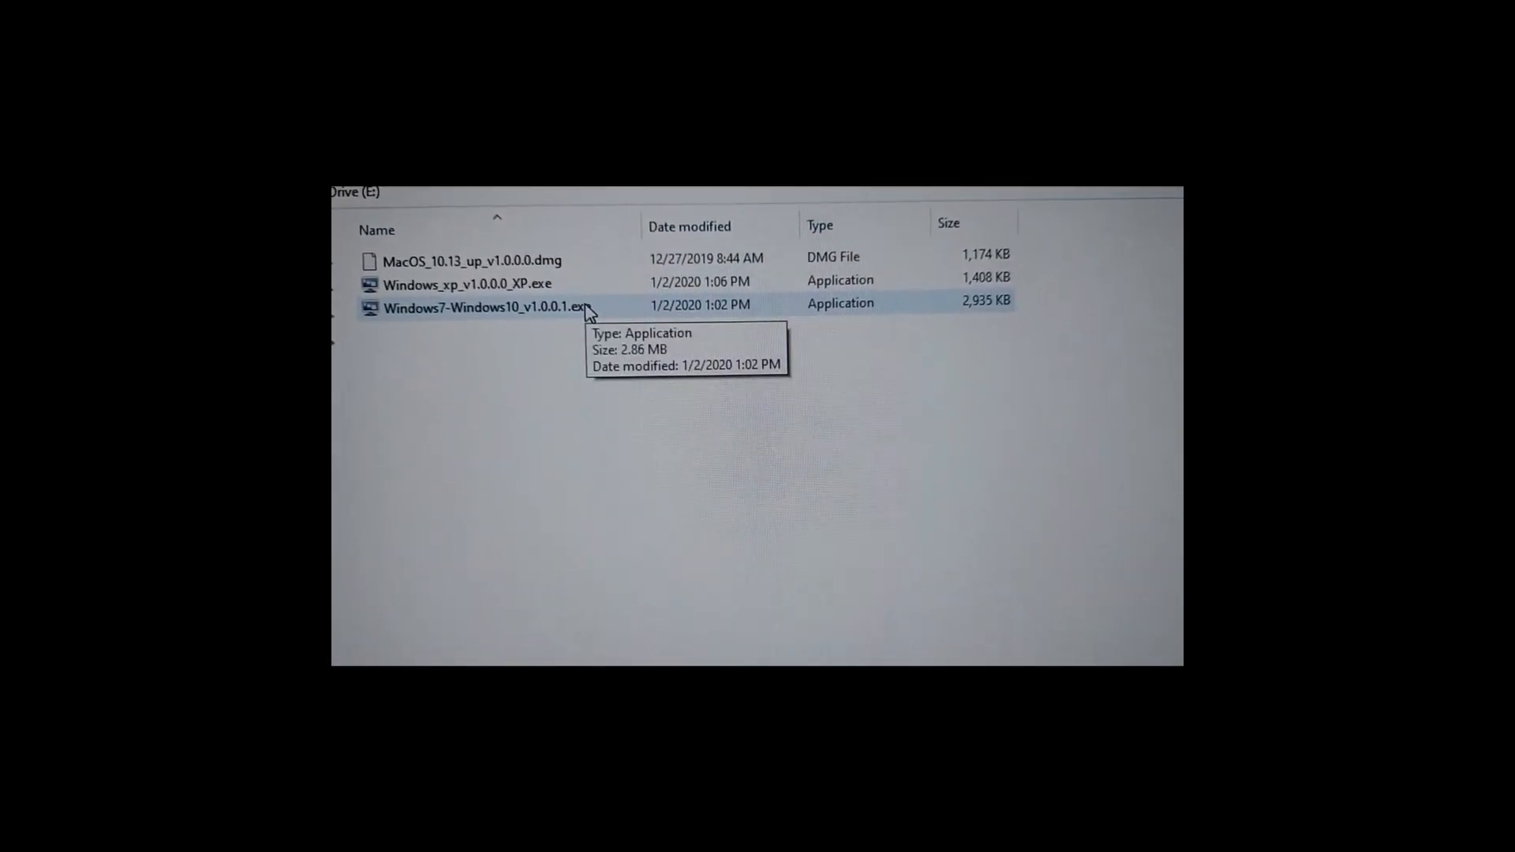
- Launch Windows7-Windows10_v1.0.0.1.exe, bringing up the permission prompt
{"action": "double_click", "coordinate": [480, 308]}
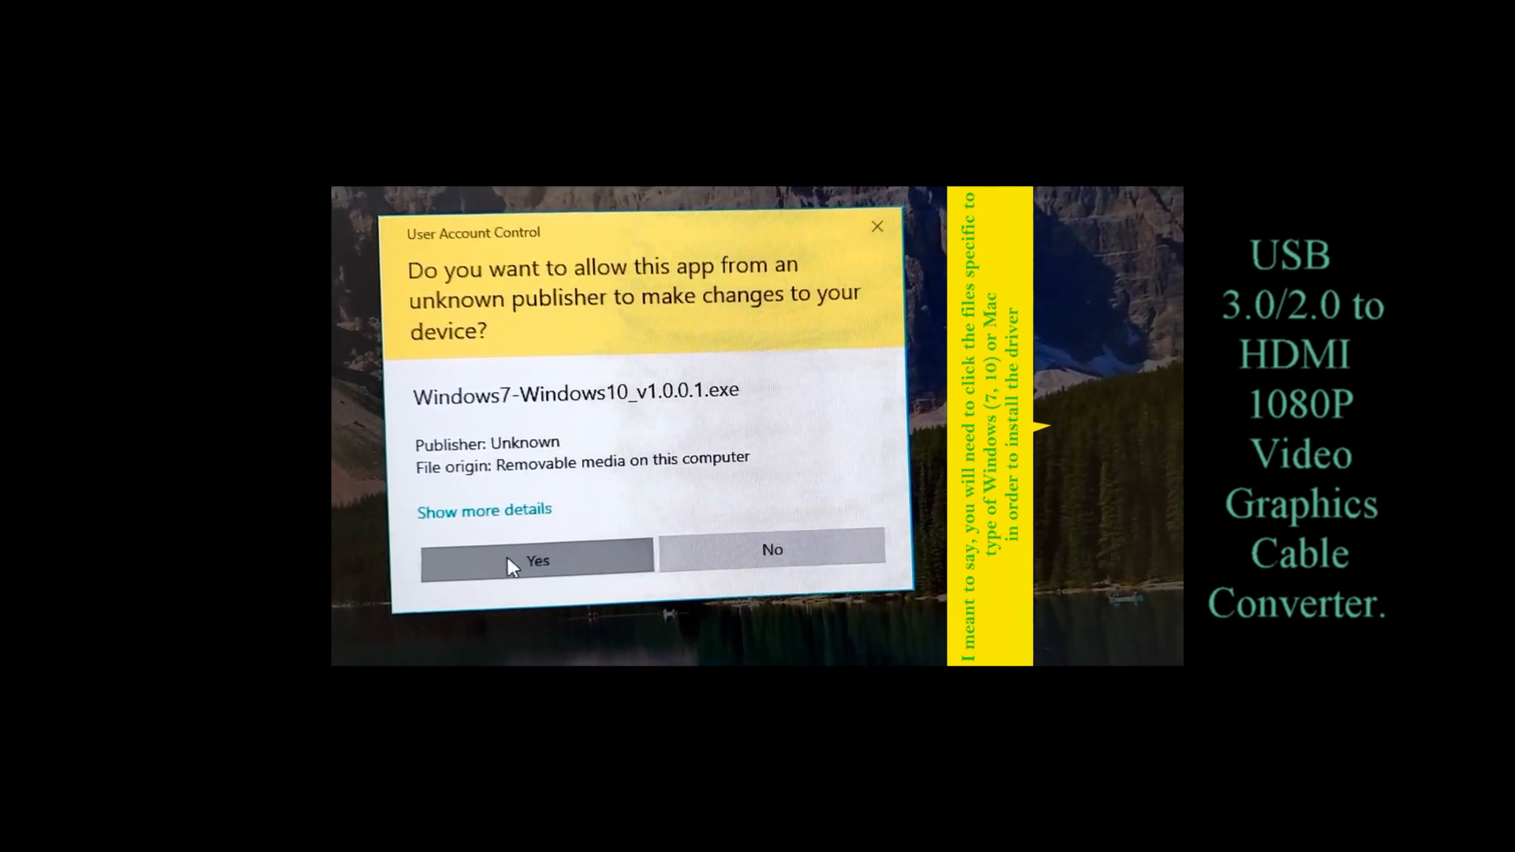
- Answer Yes to the User Account Control prompt for the unknown-publisher installer
{"action": "left_click", "coordinate": [536, 560]}
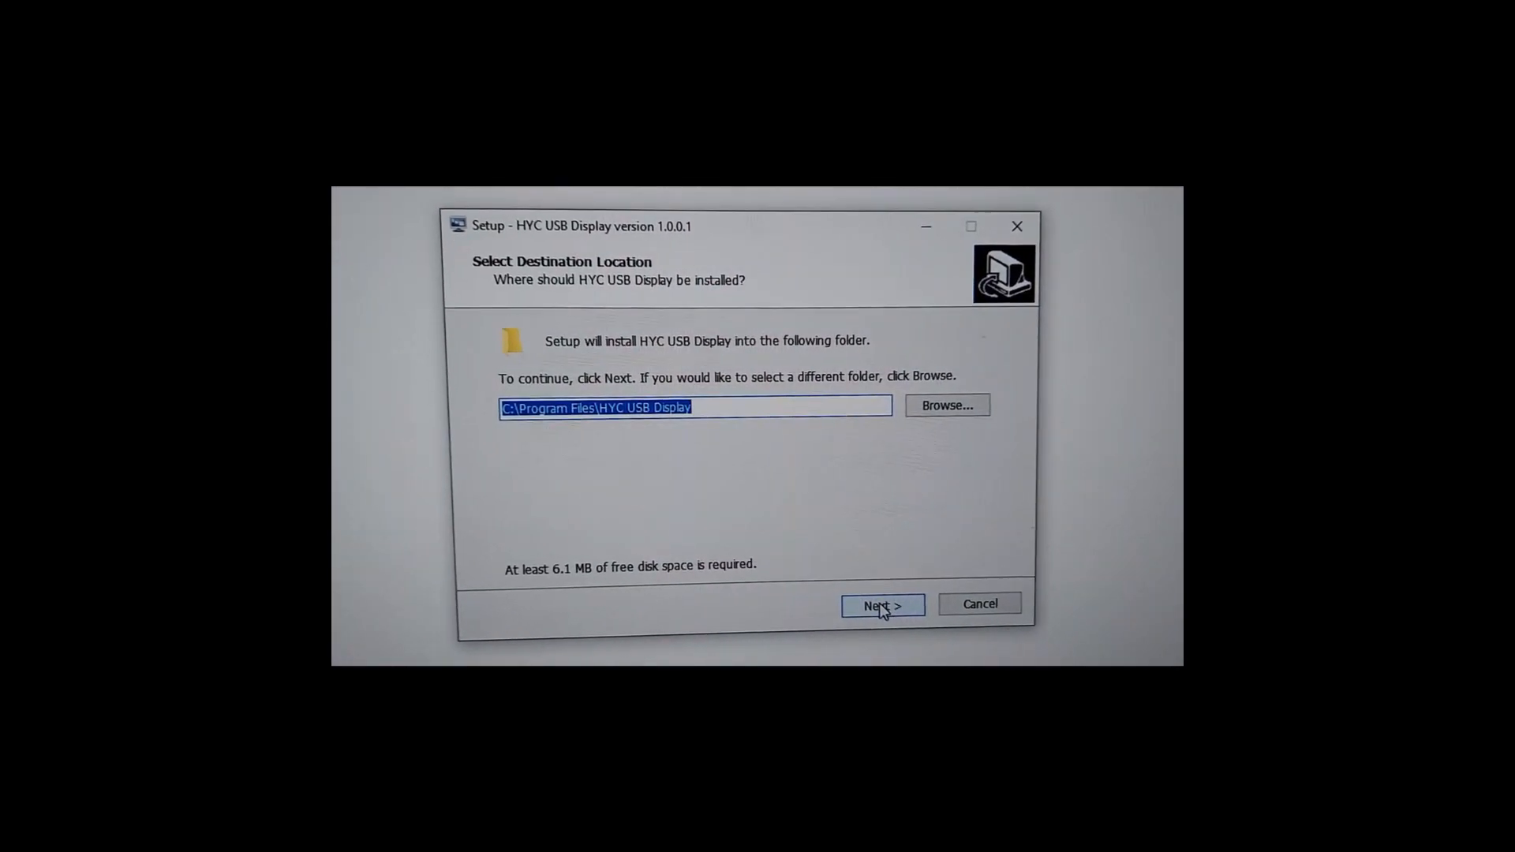
- Accept C:\Program Files\HYC USB Display and the default Start Menu folder, reaching Ready to Install
{"action": "left_click", "coordinate": [881, 605]}
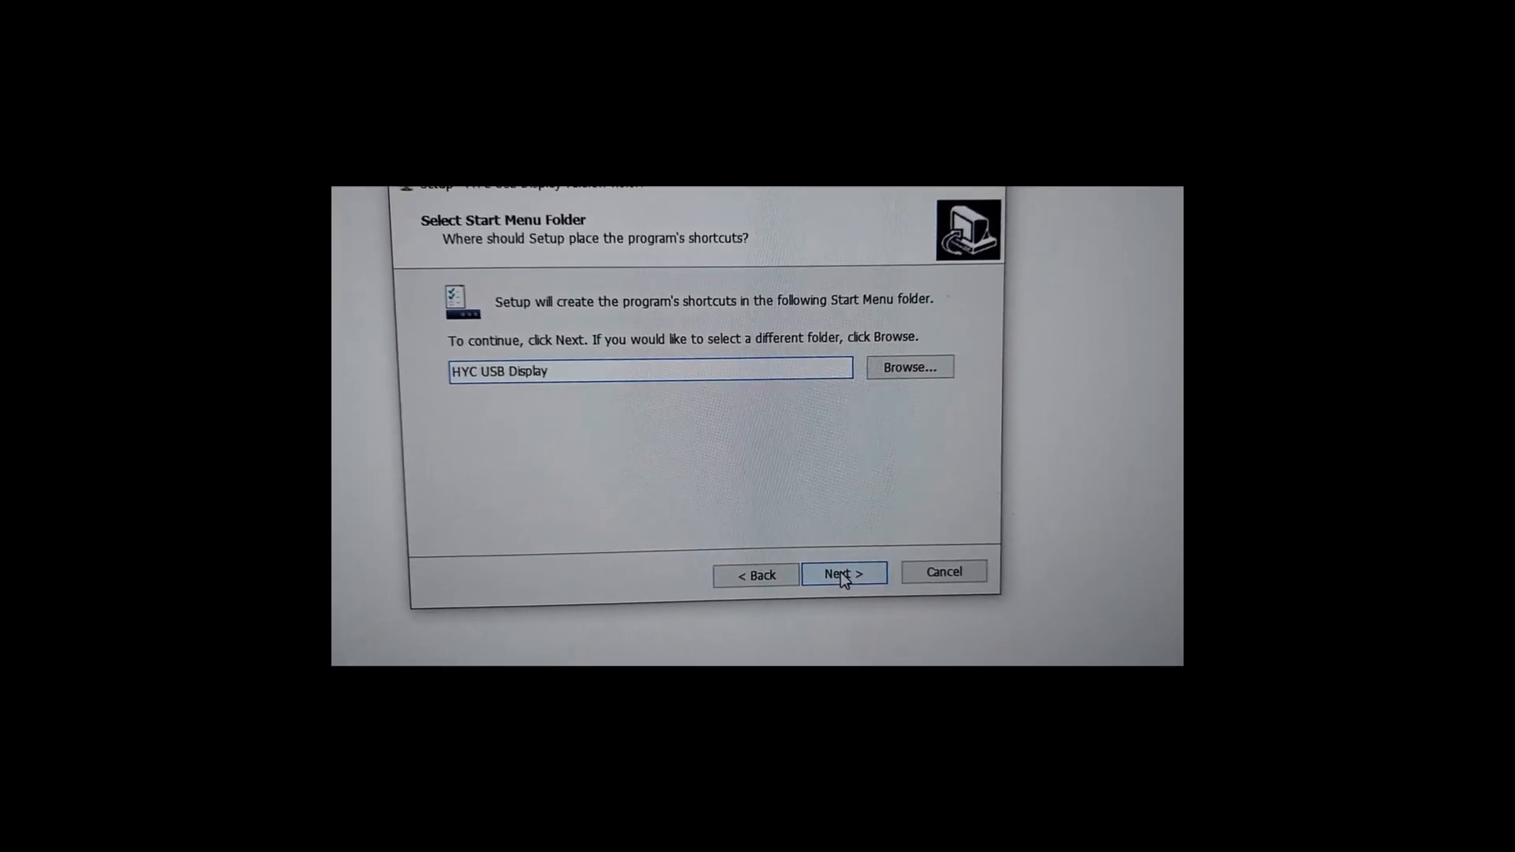
{"action": "left_click", "coordinate": [841, 575]}
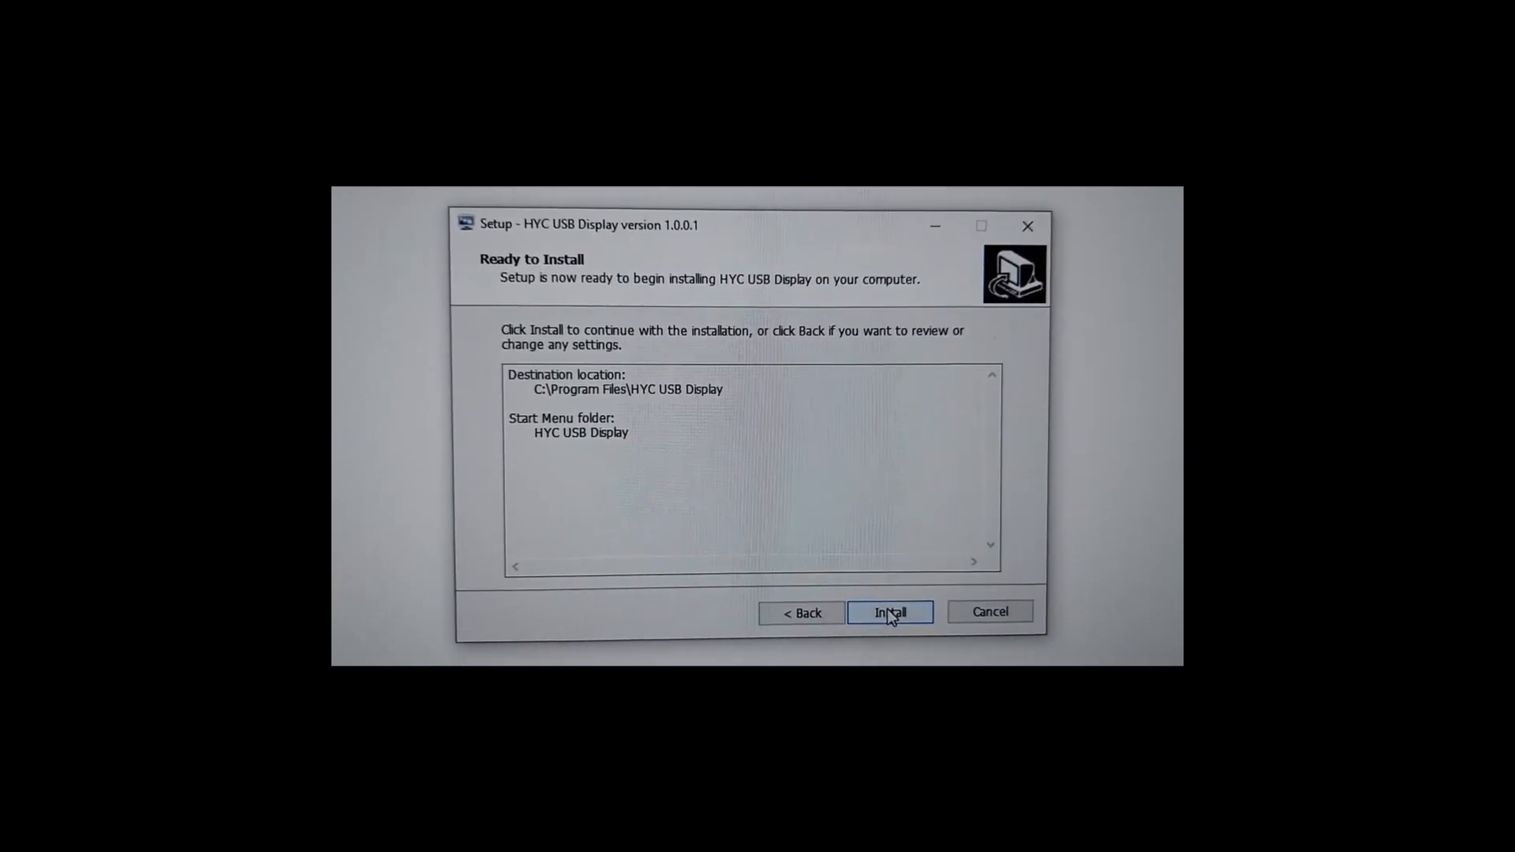
- Install HYC USB Display and approve its device software in the Windows Security prompt
{"action": "left_click", "coordinate": [889, 612]}
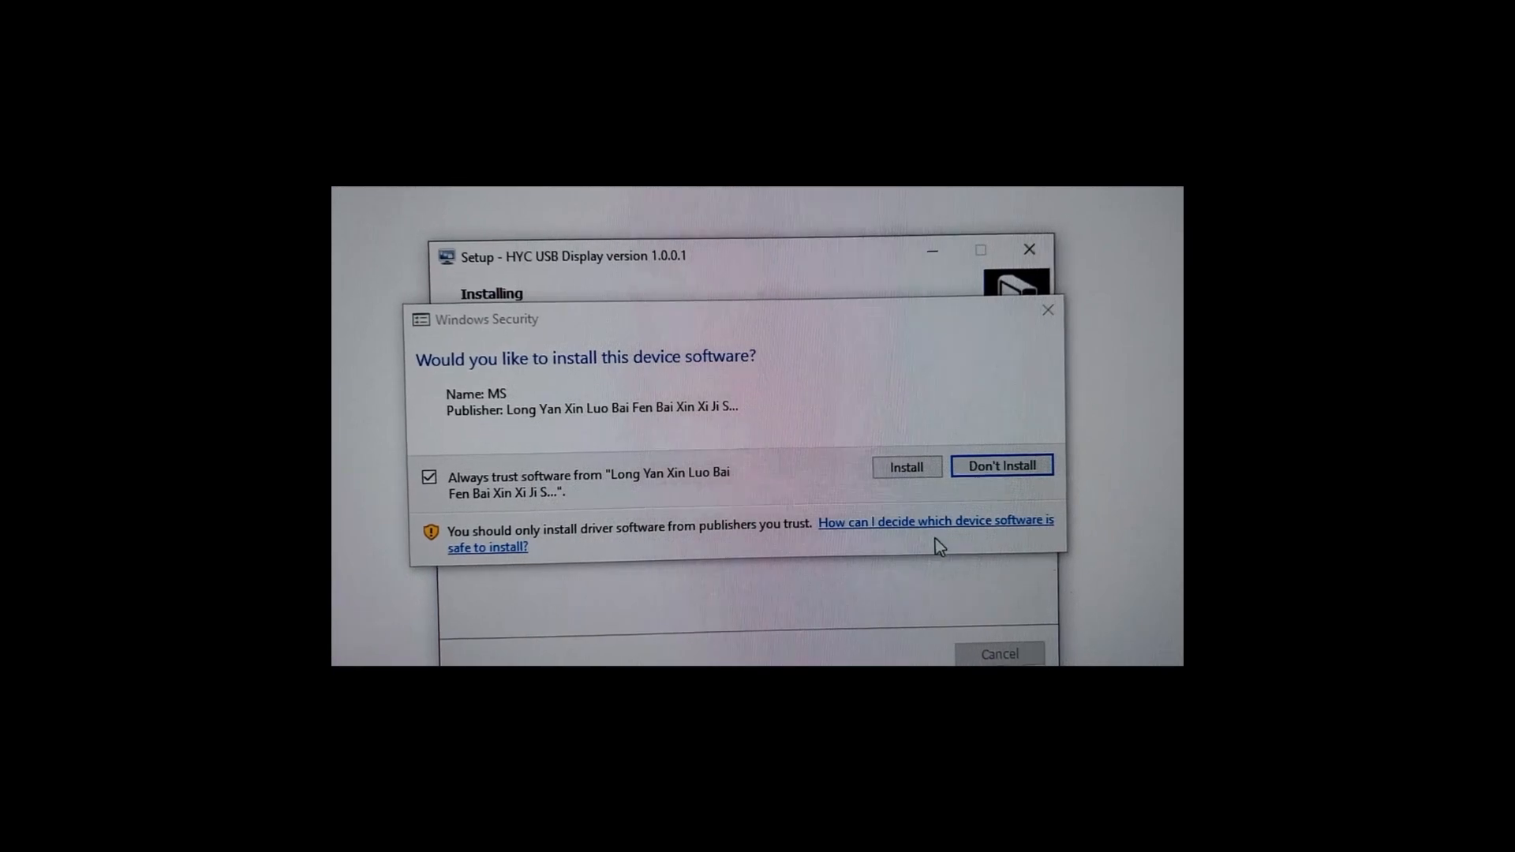
{"action": "left_click", "coordinate": [905, 466]}
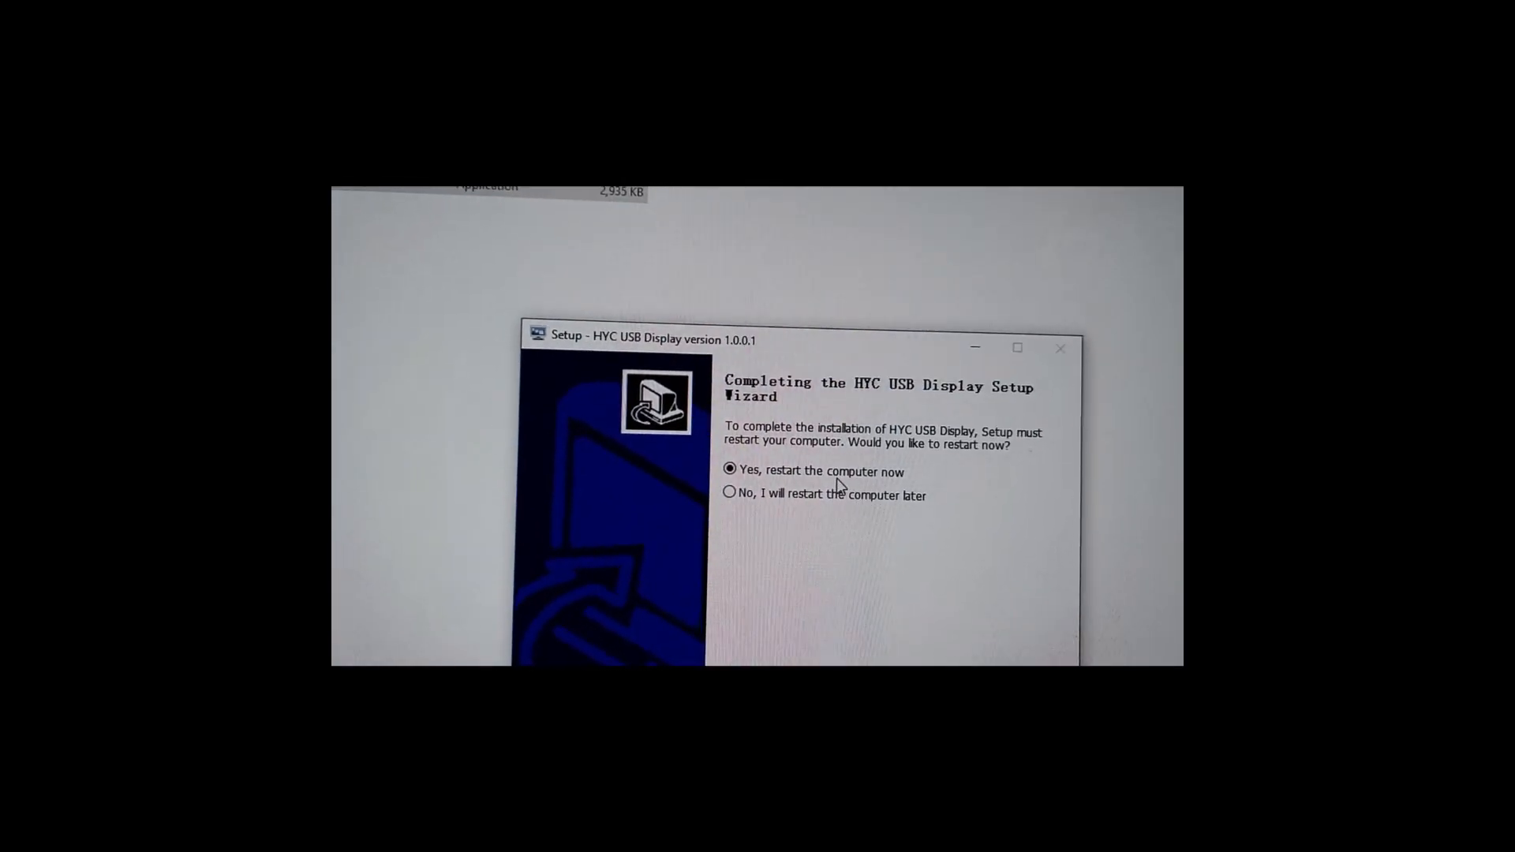